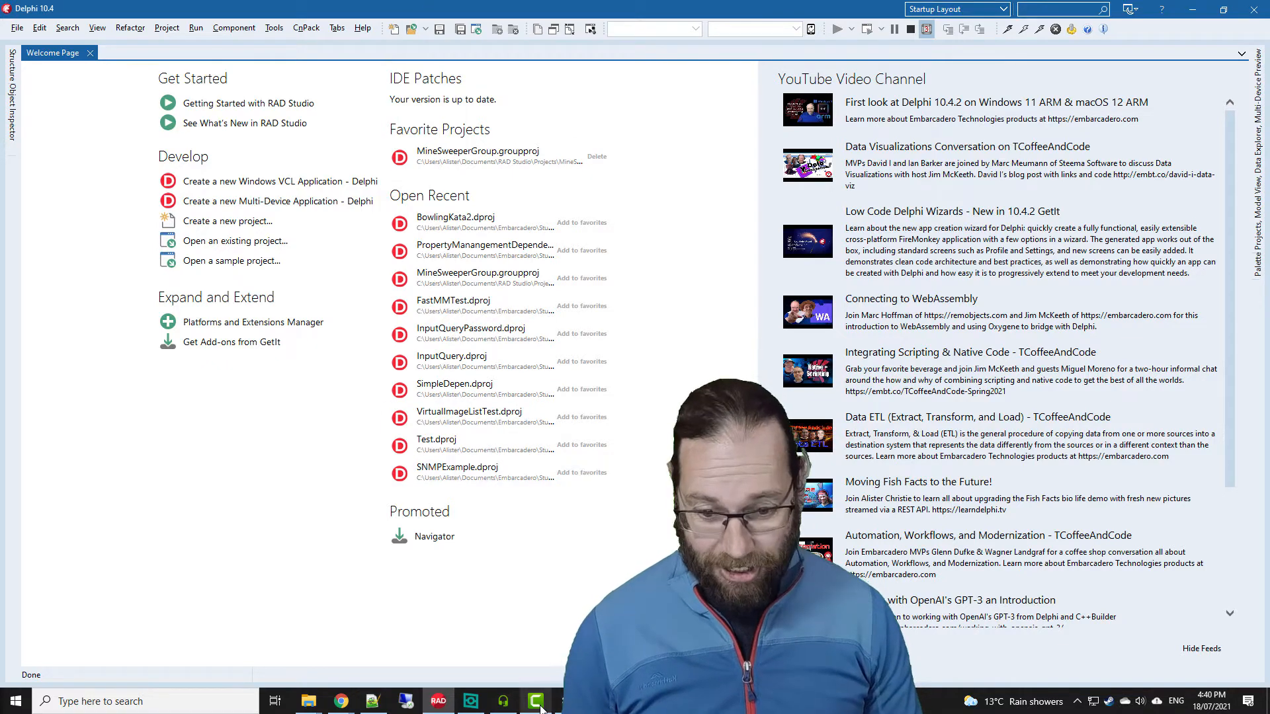
# - Switch from the Delphi 10.4 welcome page to the empty untitled Camtasia project
pyautogui.click(534, 701)
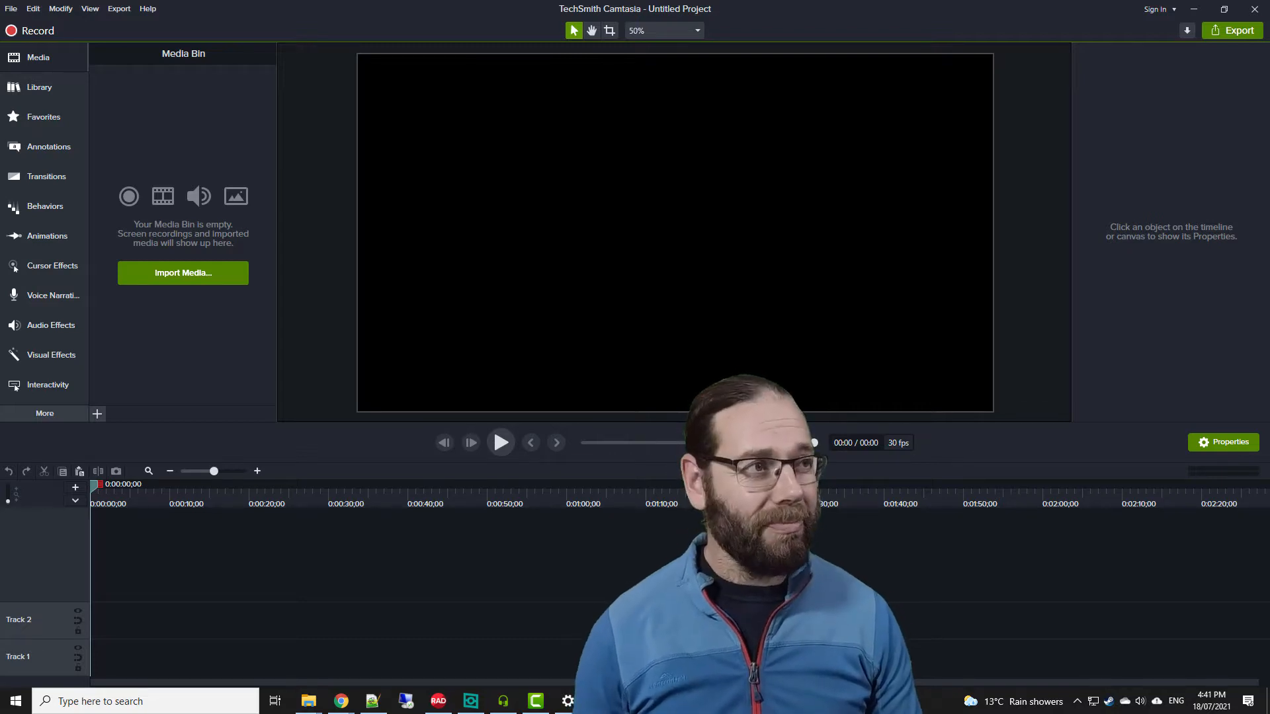
# - In XSplit VCam, try circuit board and white hexagon backdrops, then apply the green backdrop
pyautogui.click(470, 700)
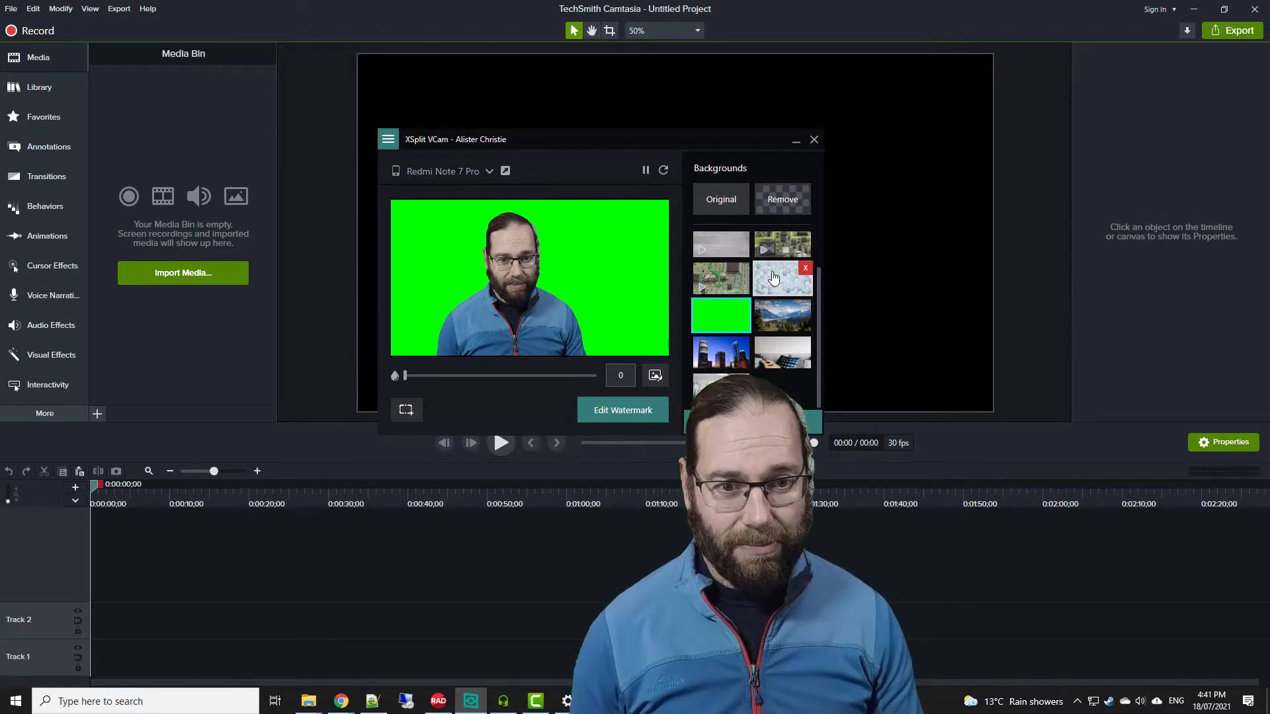
pyautogui.click(720, 199)
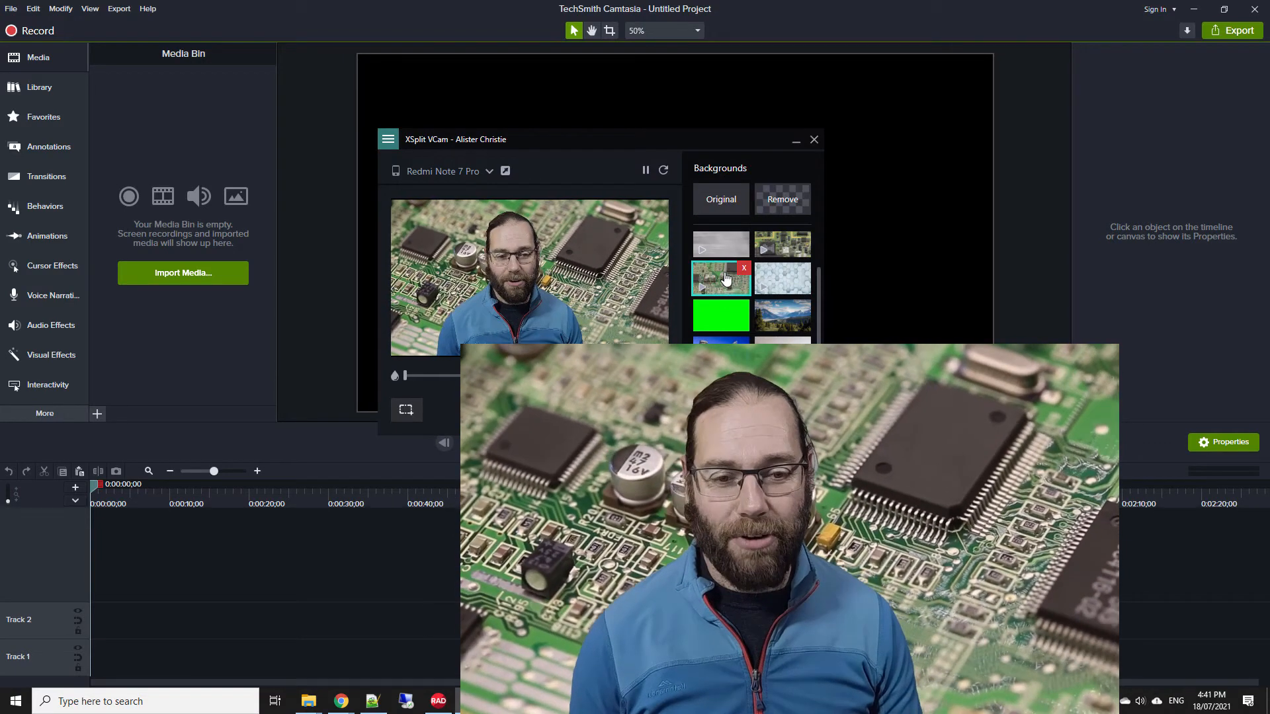
pyautogui.click(782, 278)
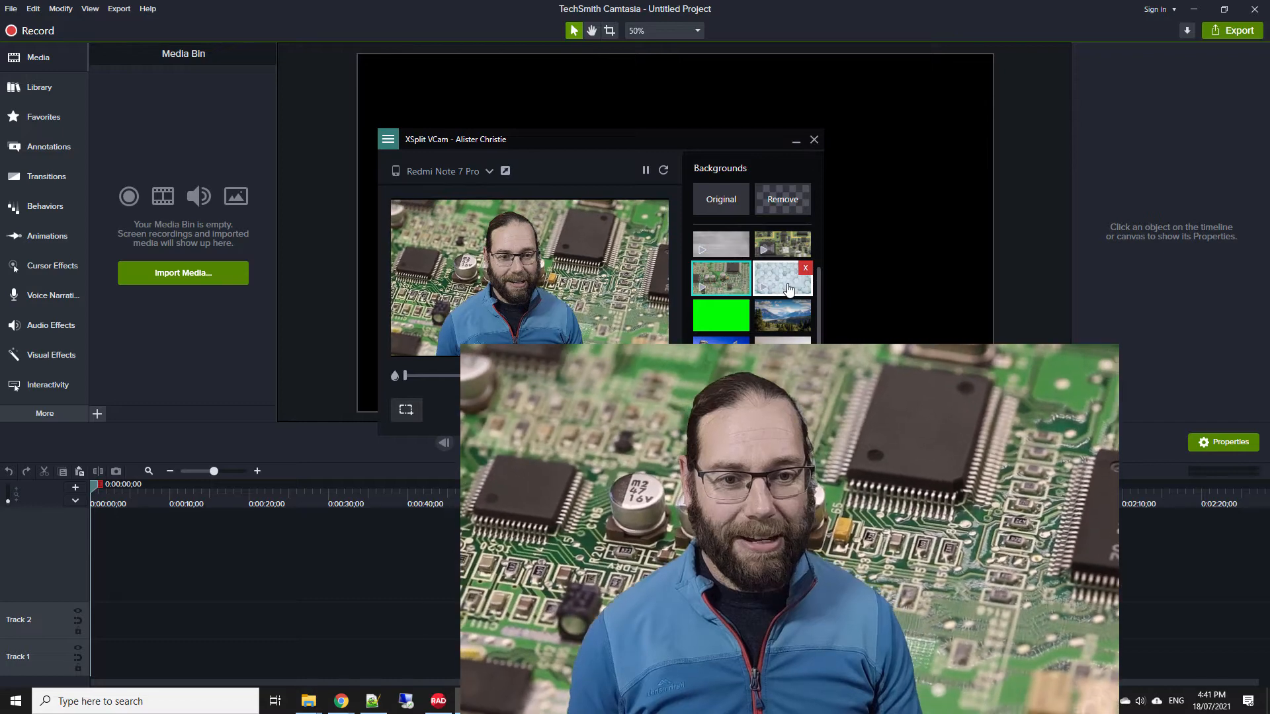
pyautogui.click(780, 278)
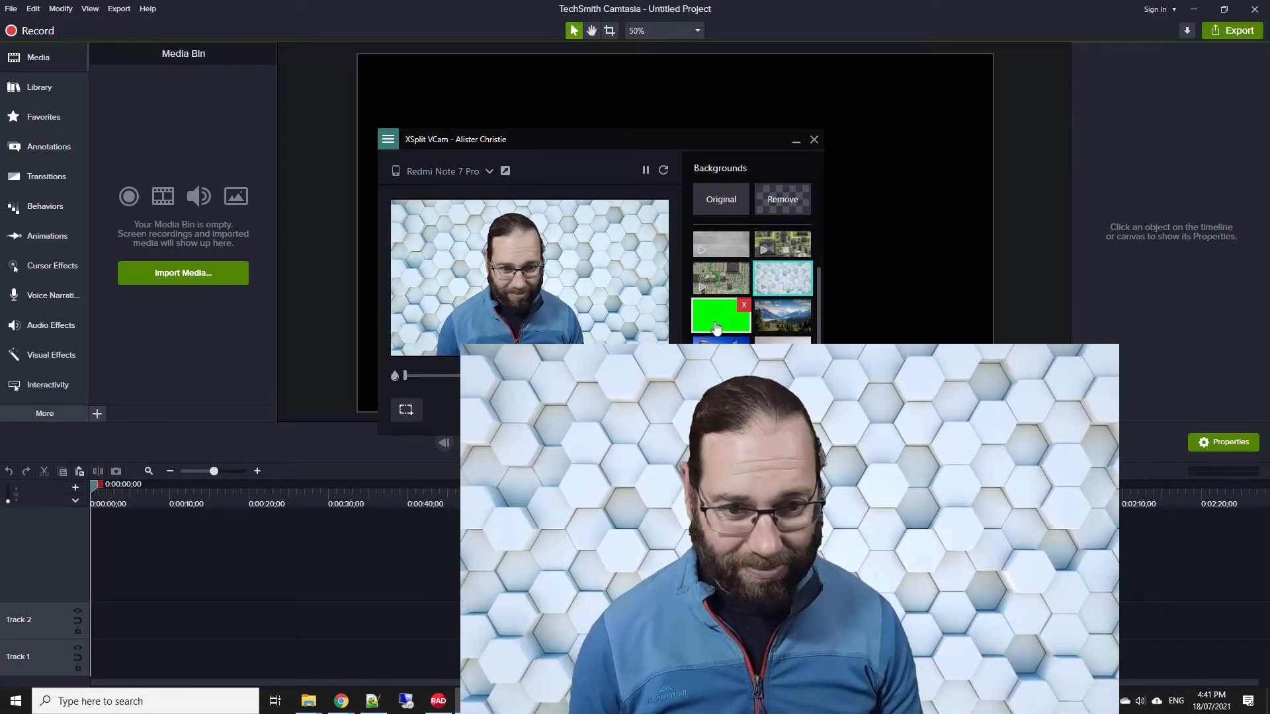
pyautogui.click(720, 314)
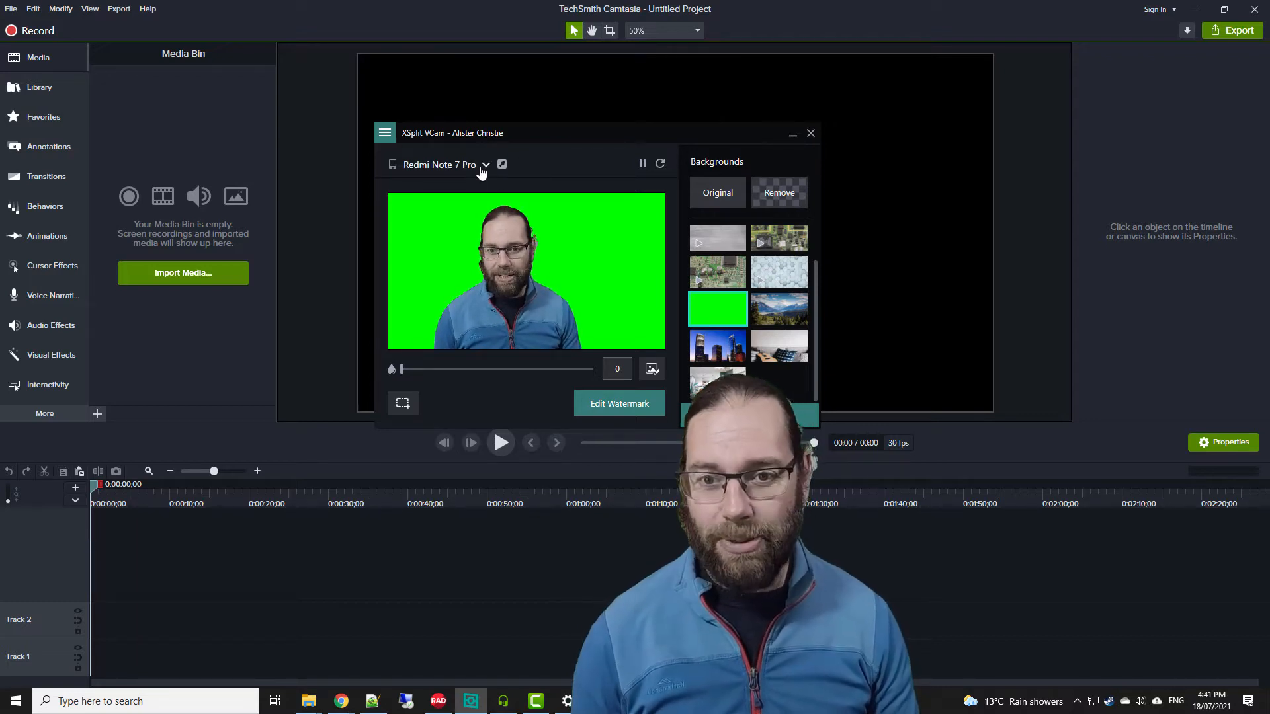
pyautogui.click(484, 165)
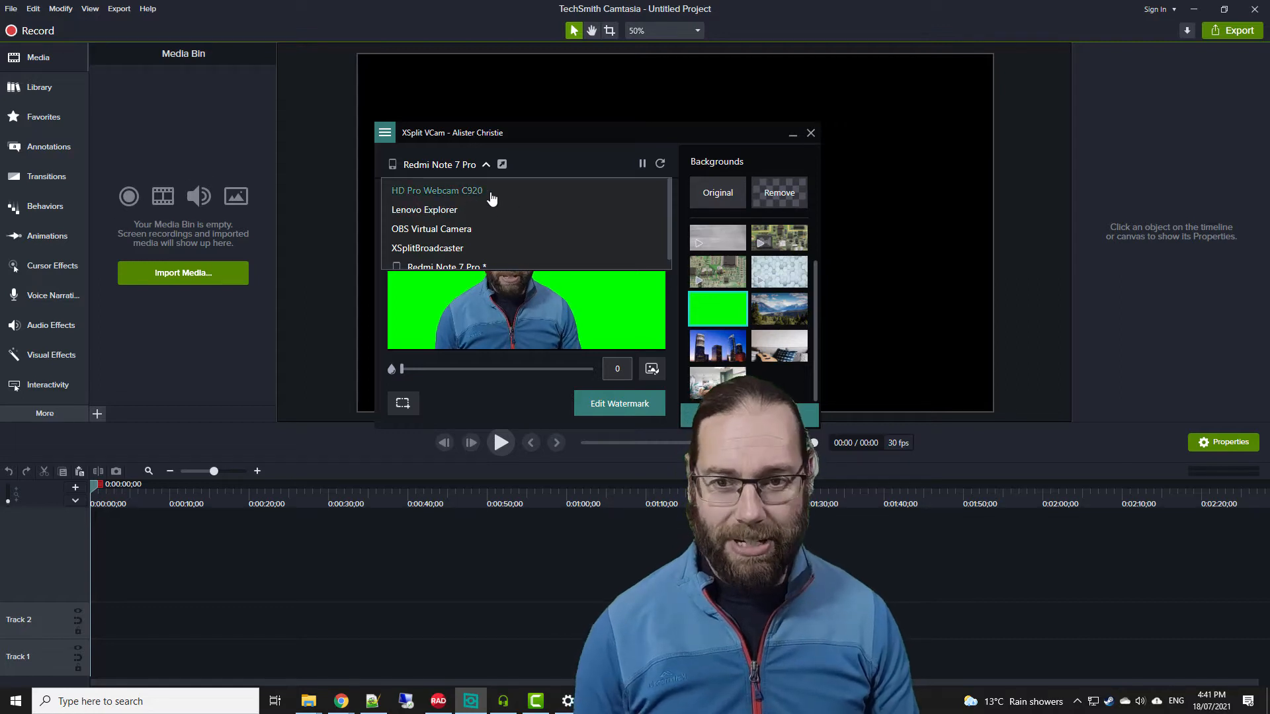
pyautogui.click(437, 190)
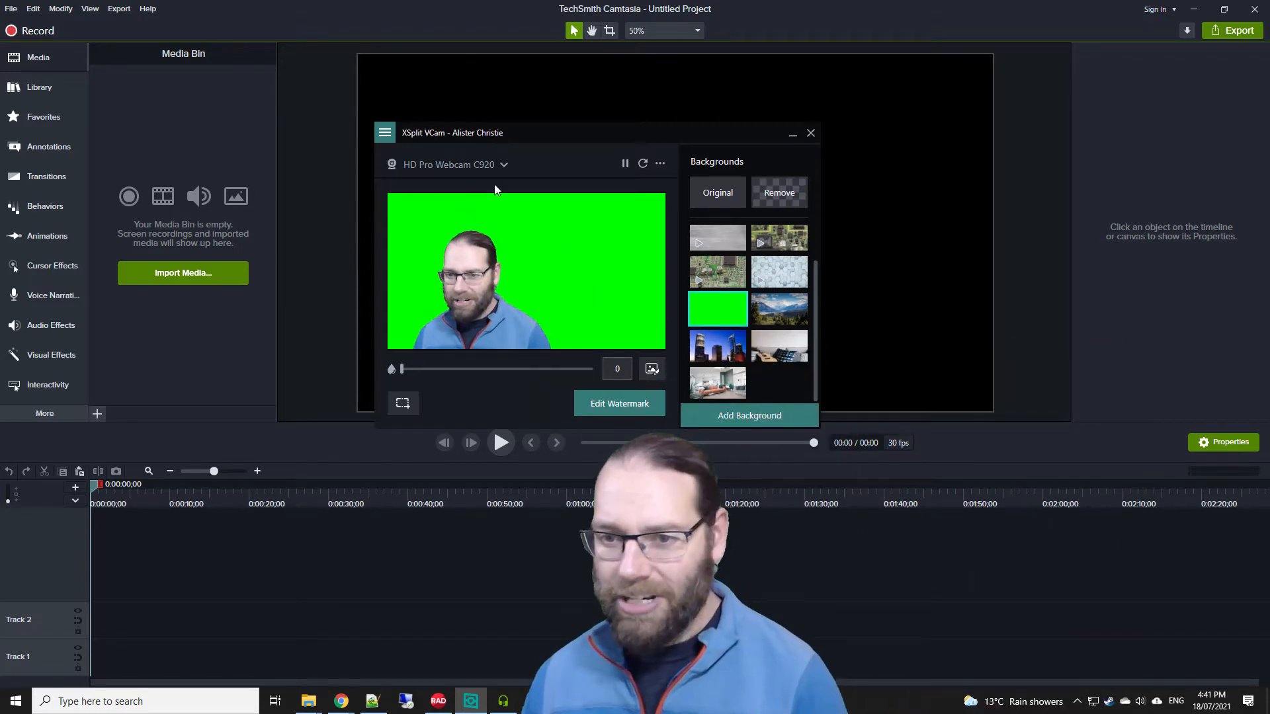
pyautogui.click(450, 165)
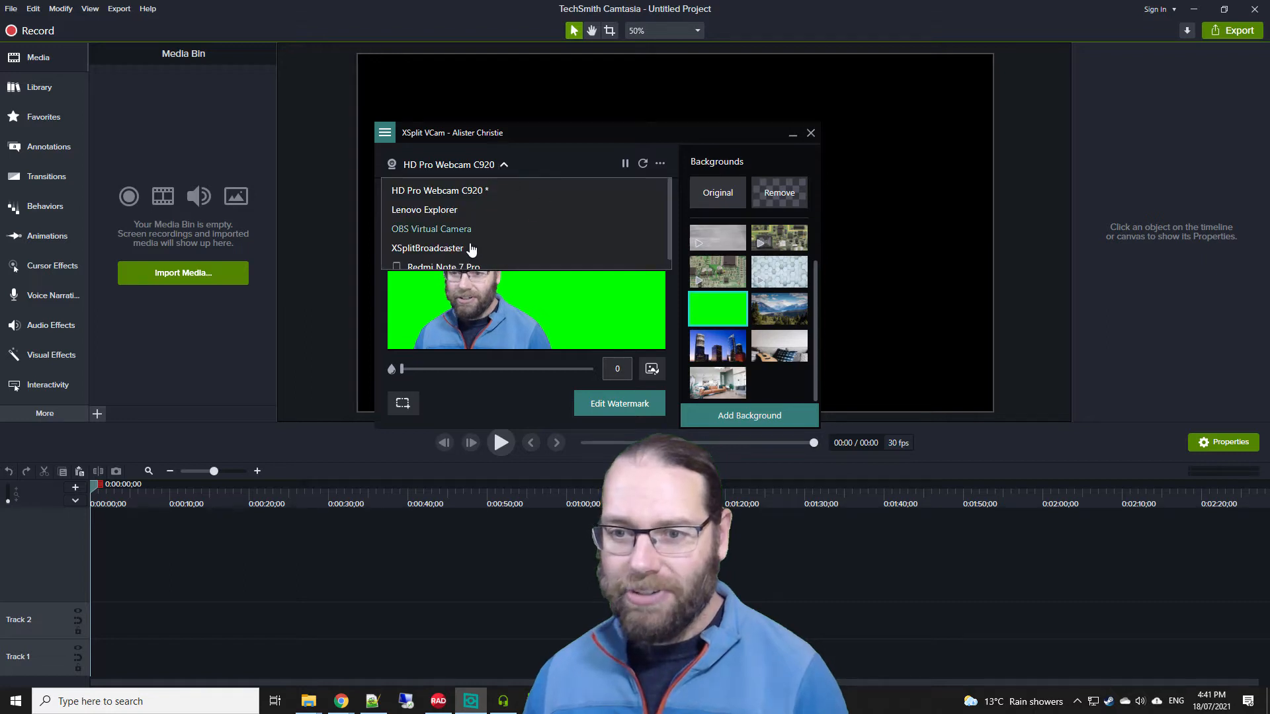
pyautogui.click(444, 267)
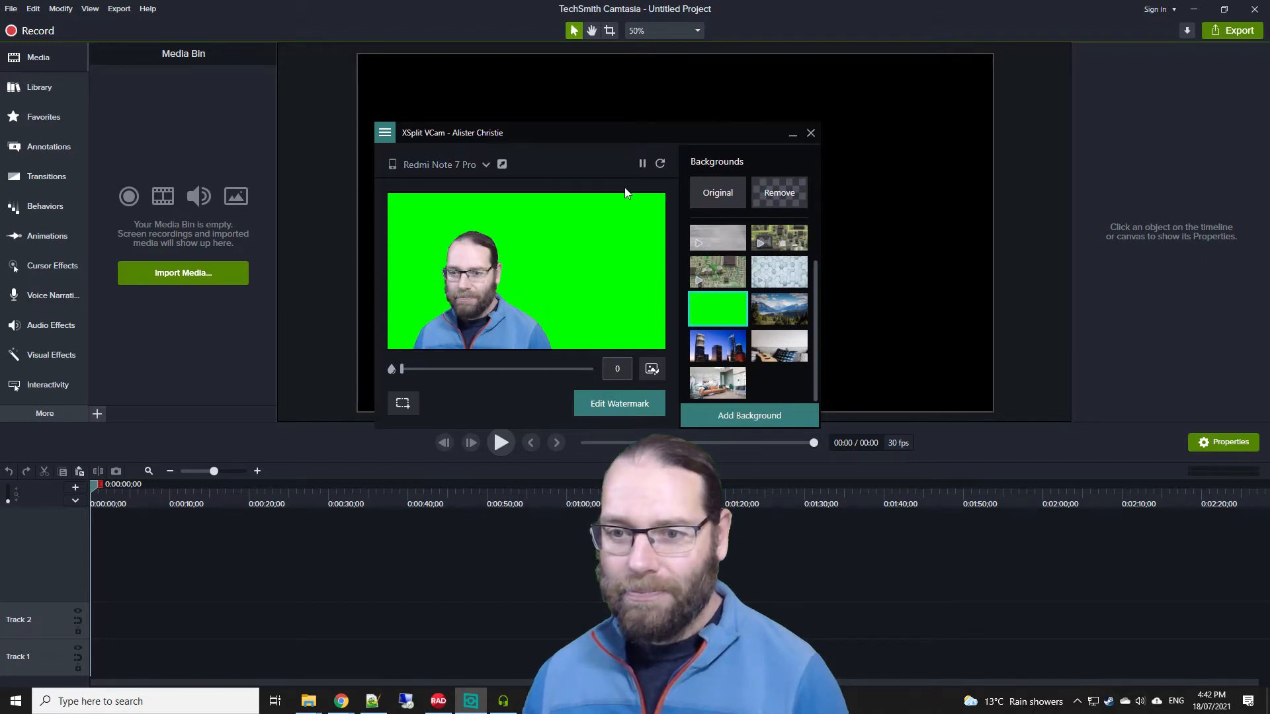
pyautogui.moveTo(559, 212)
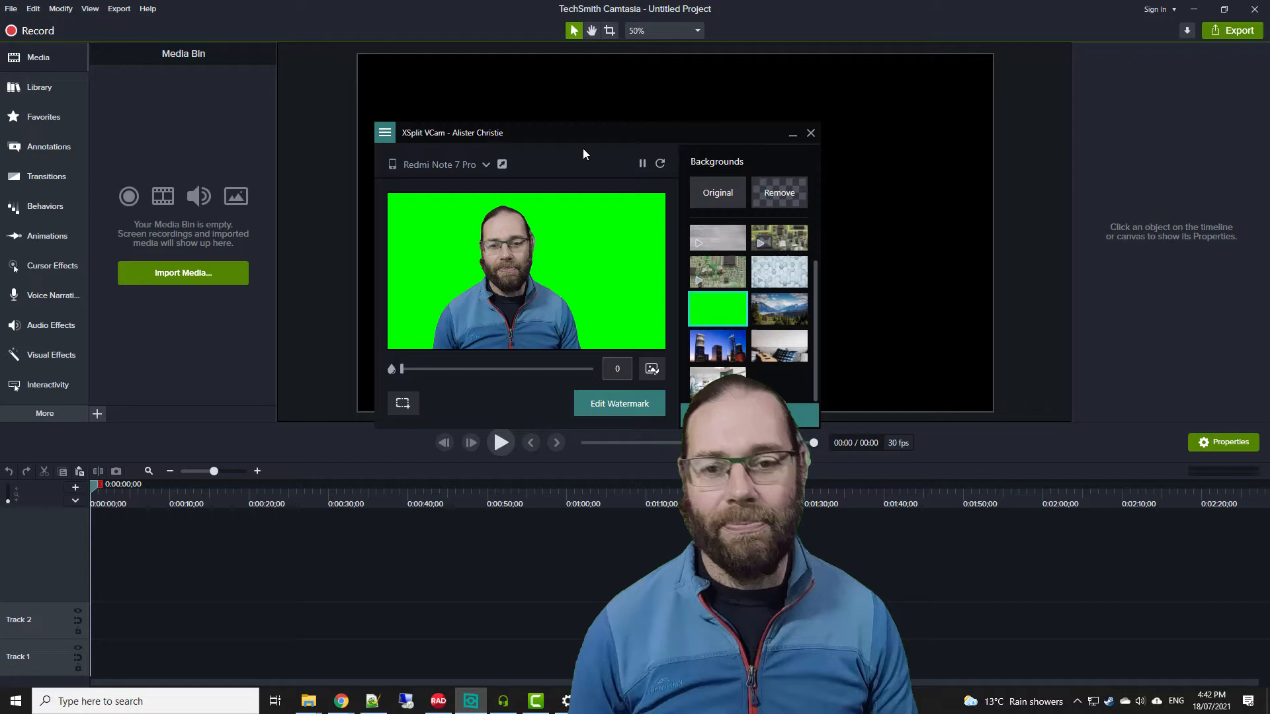
# - Nudge the VCam window up and right, then switch the background to Original
pyautogui.moveTo(583, 132); pyautogui.dragTo(639, 119)
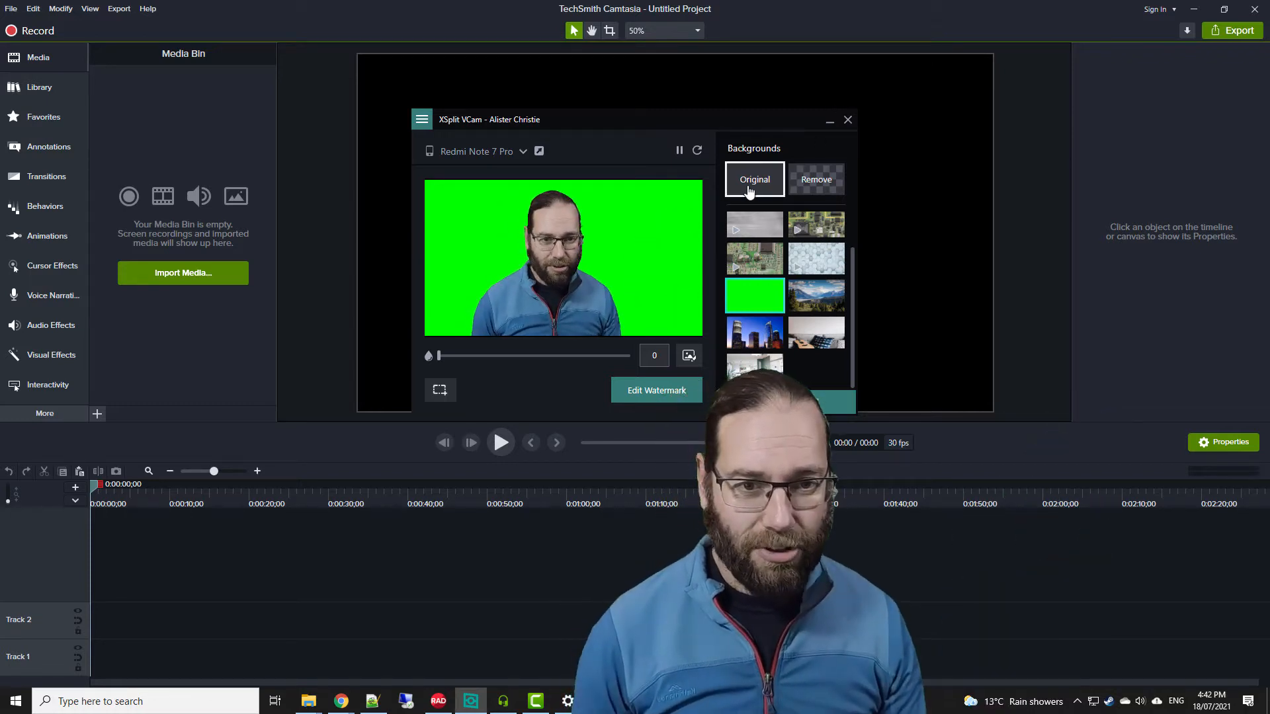
pyautogui.click(754, 179)
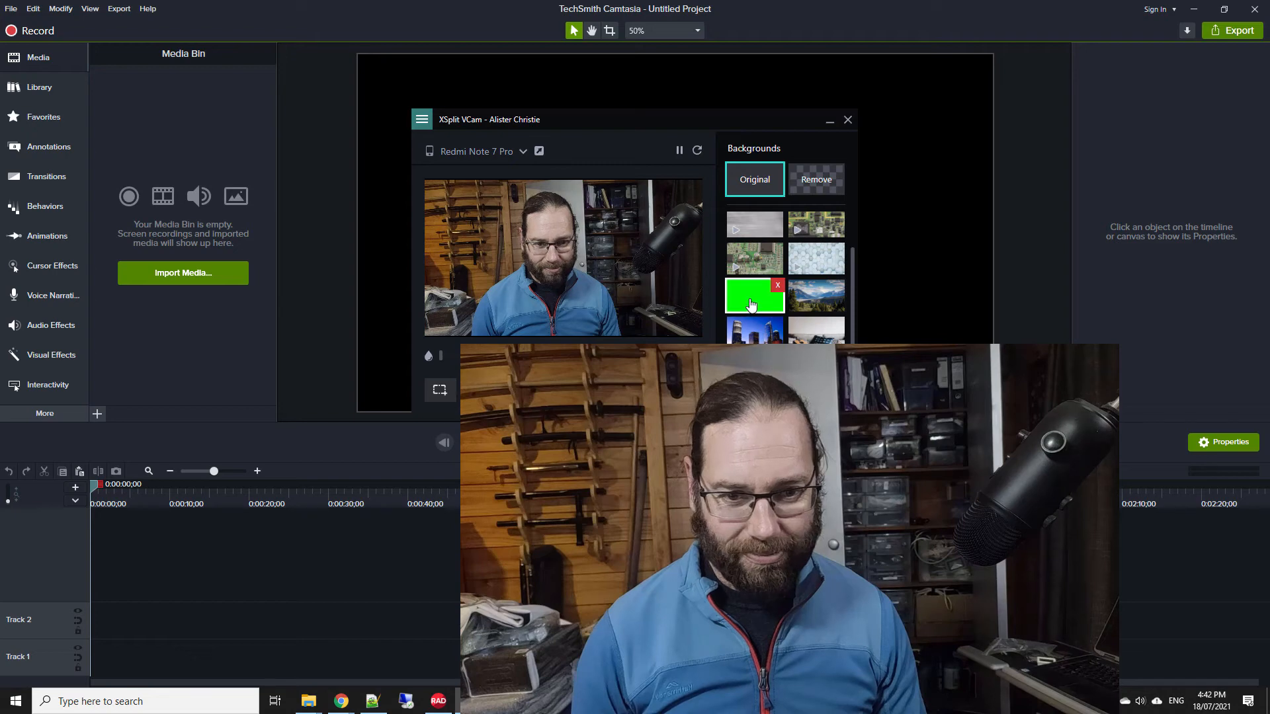
# - Restore the green background thumbnail in XSplit VCam
pyautogui.click(753, 293)
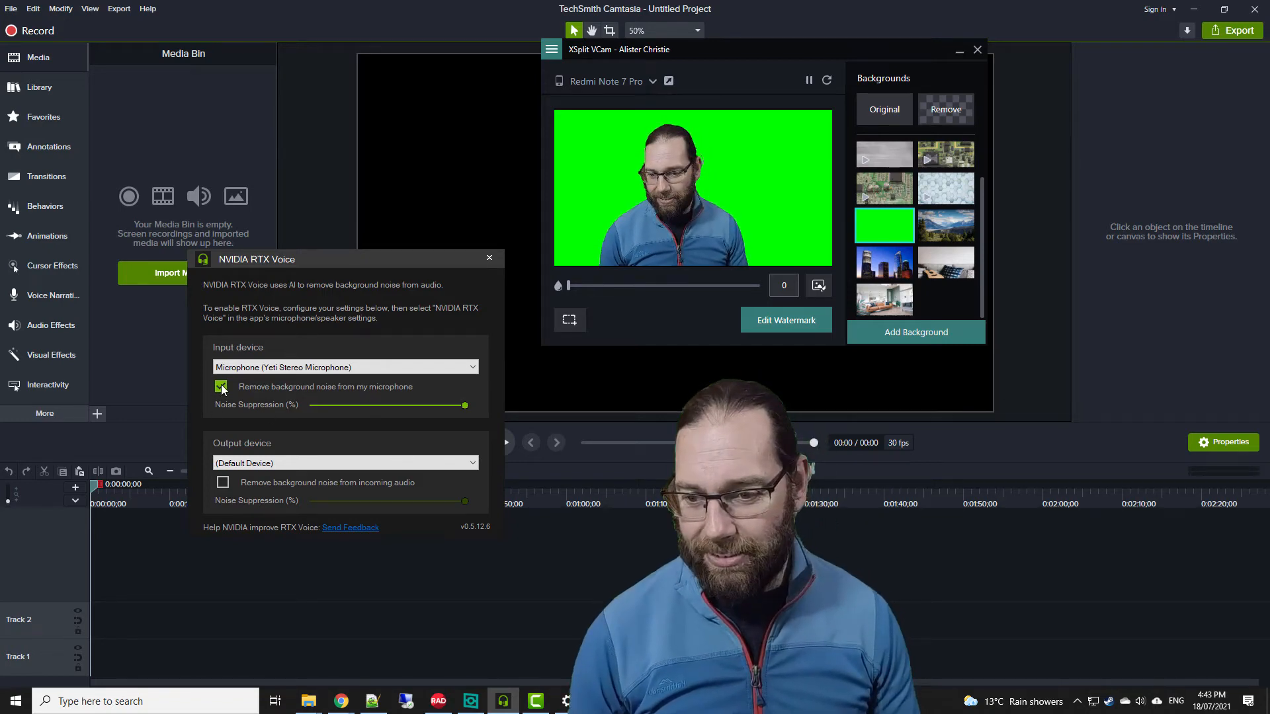
pyautogui.click(221, 386)
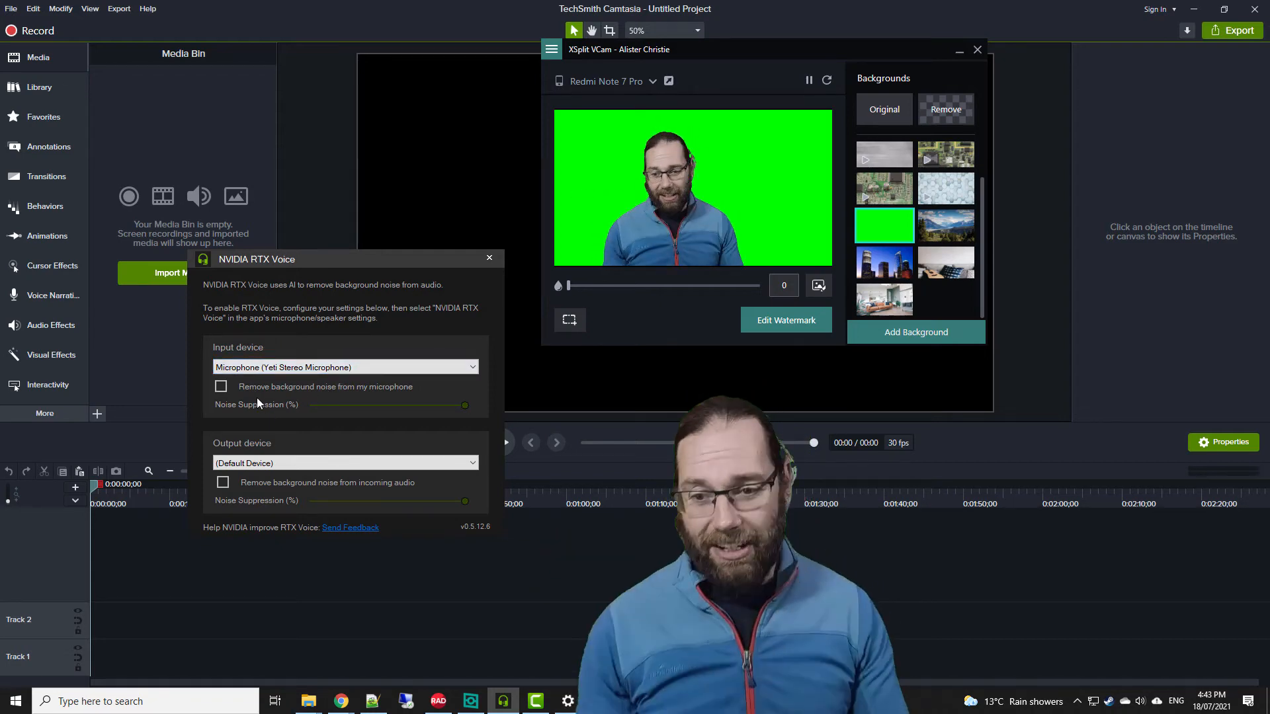
pyautogui.click(221, 386)
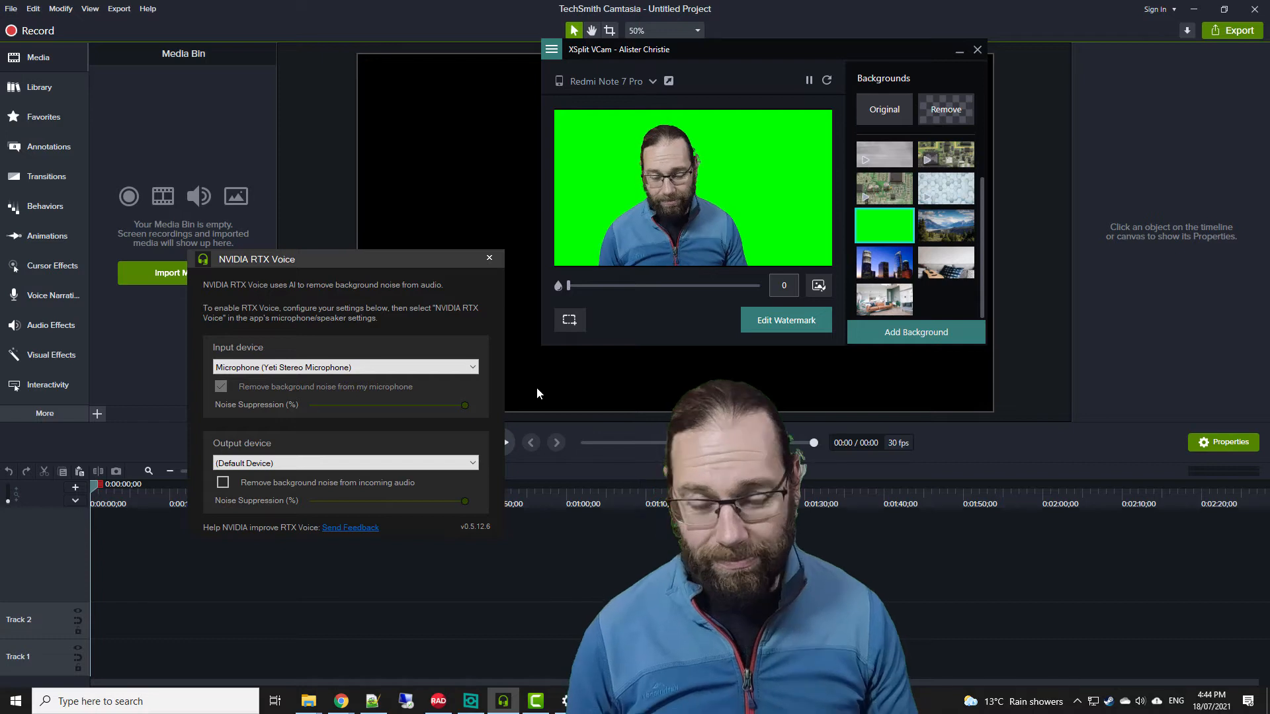
pyautogui.click(221, 387)
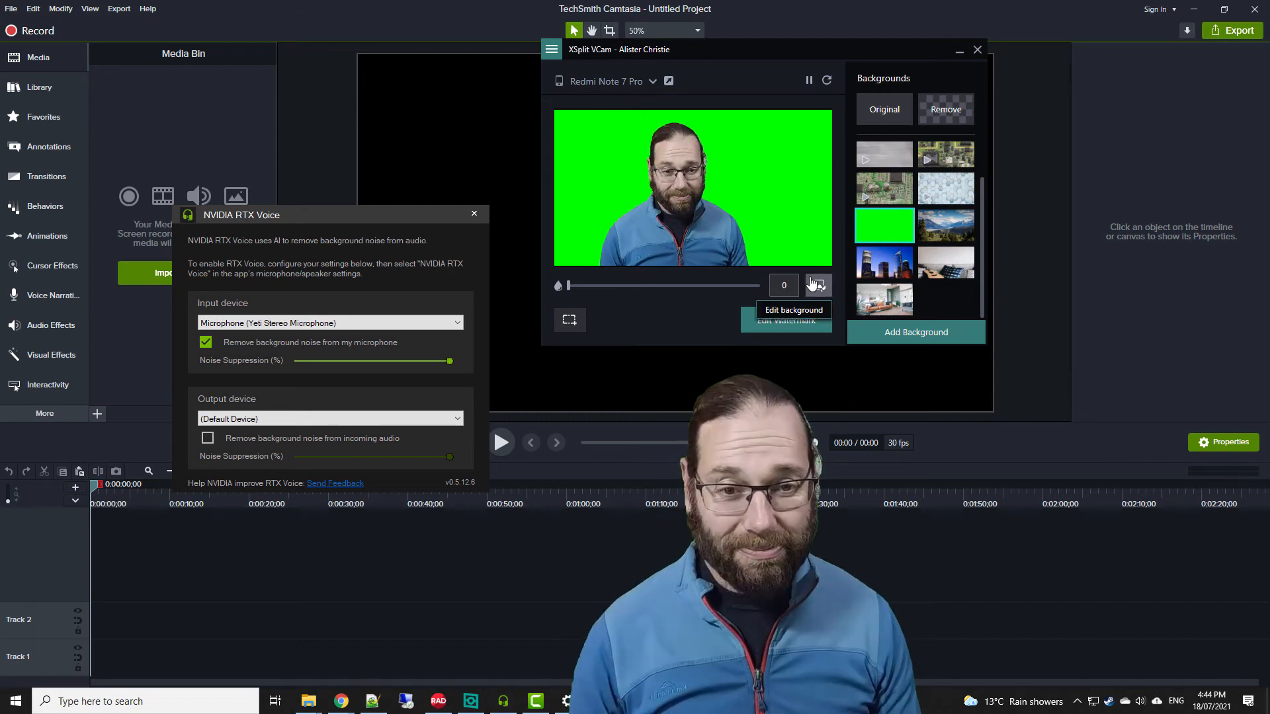
pyautogui.moveTo(585, 199)
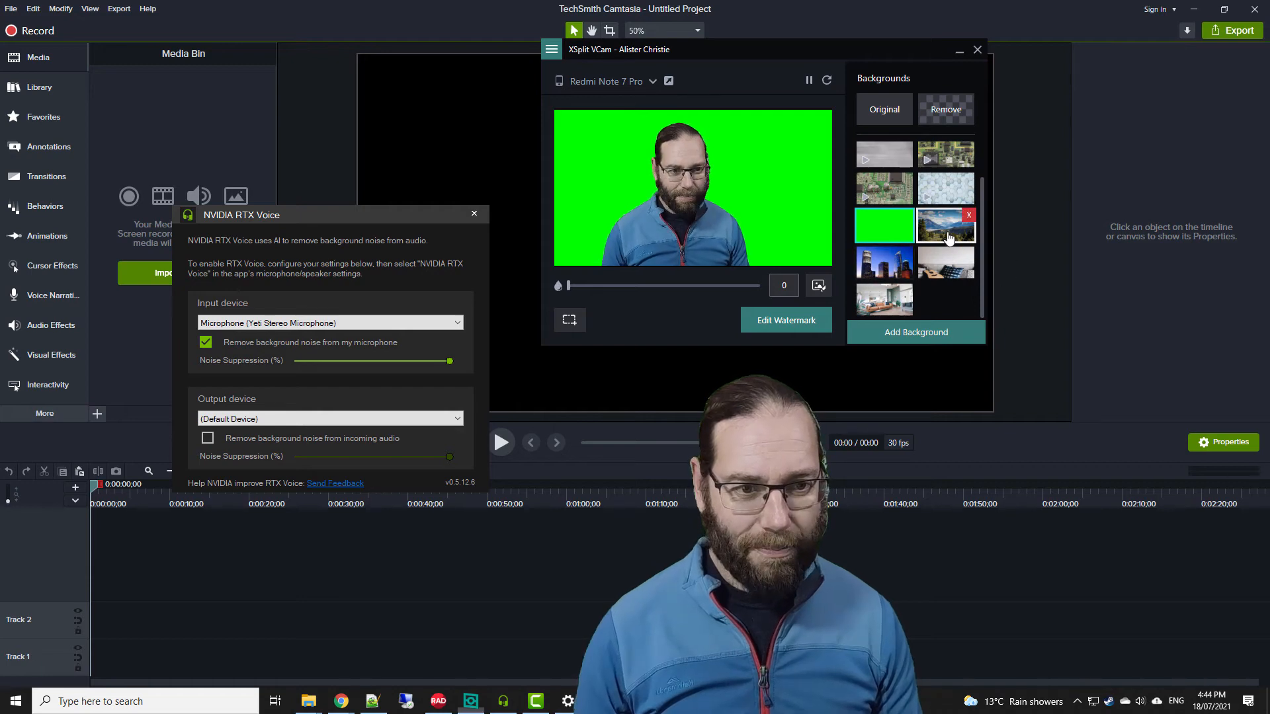
pyautogui.click(944, 225)
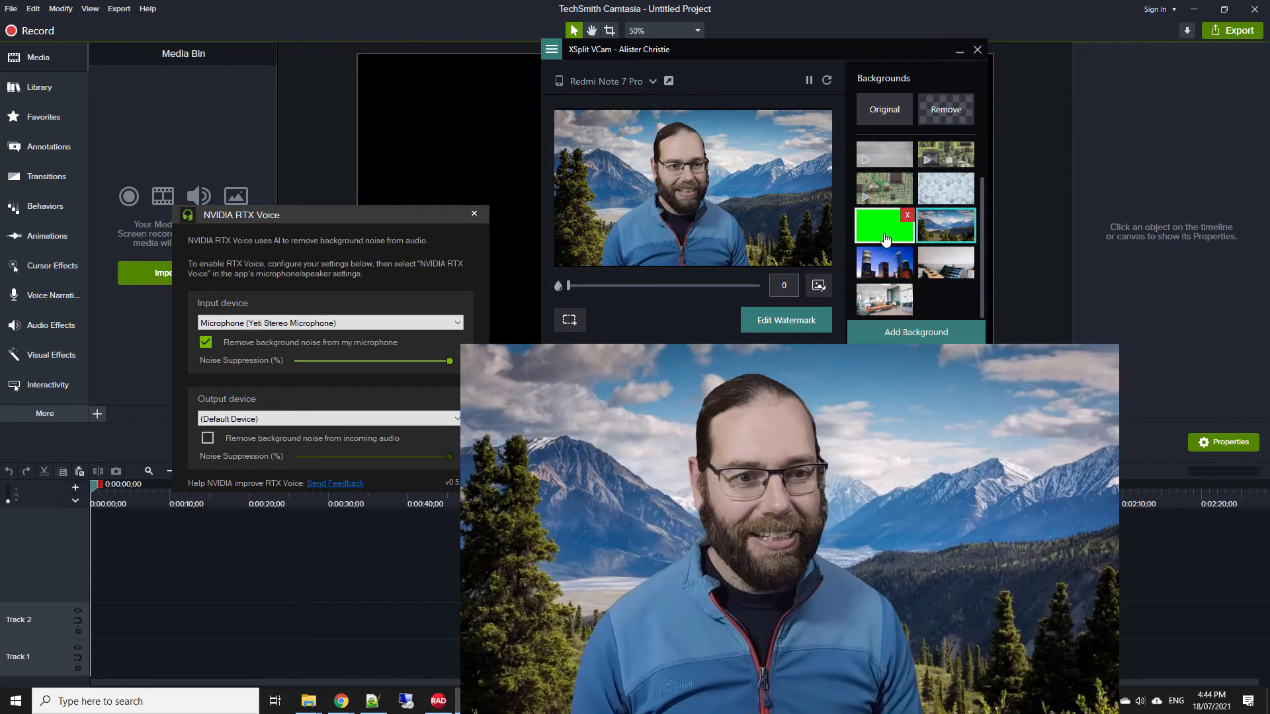
pyautogui.click(883, 225)
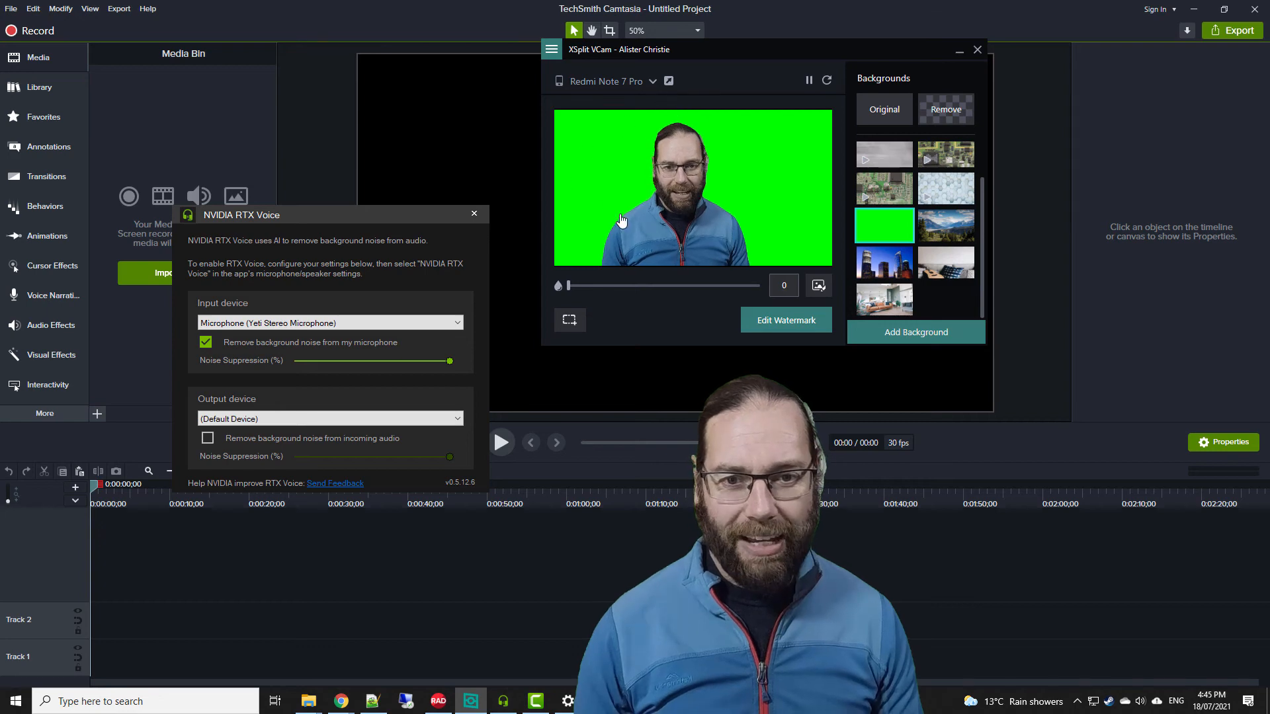
pyautogui.moveTo(774, 207)
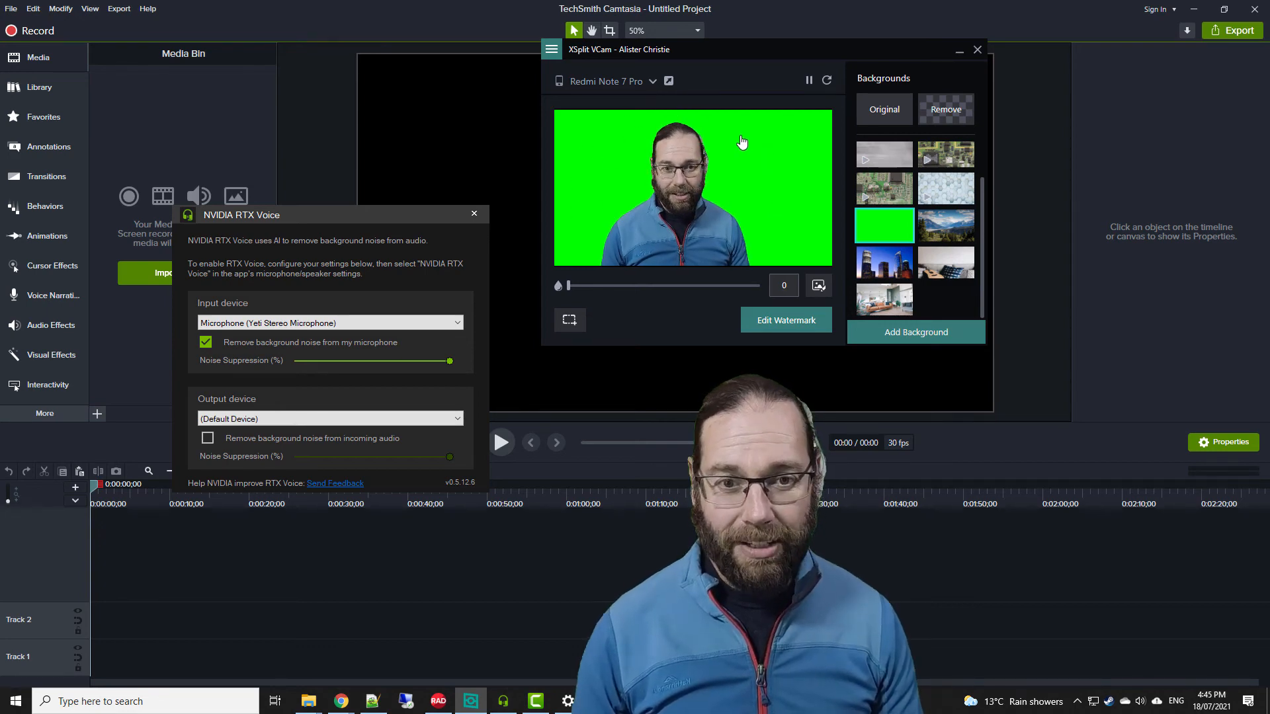
pyautogui.moveTo(760, 135)
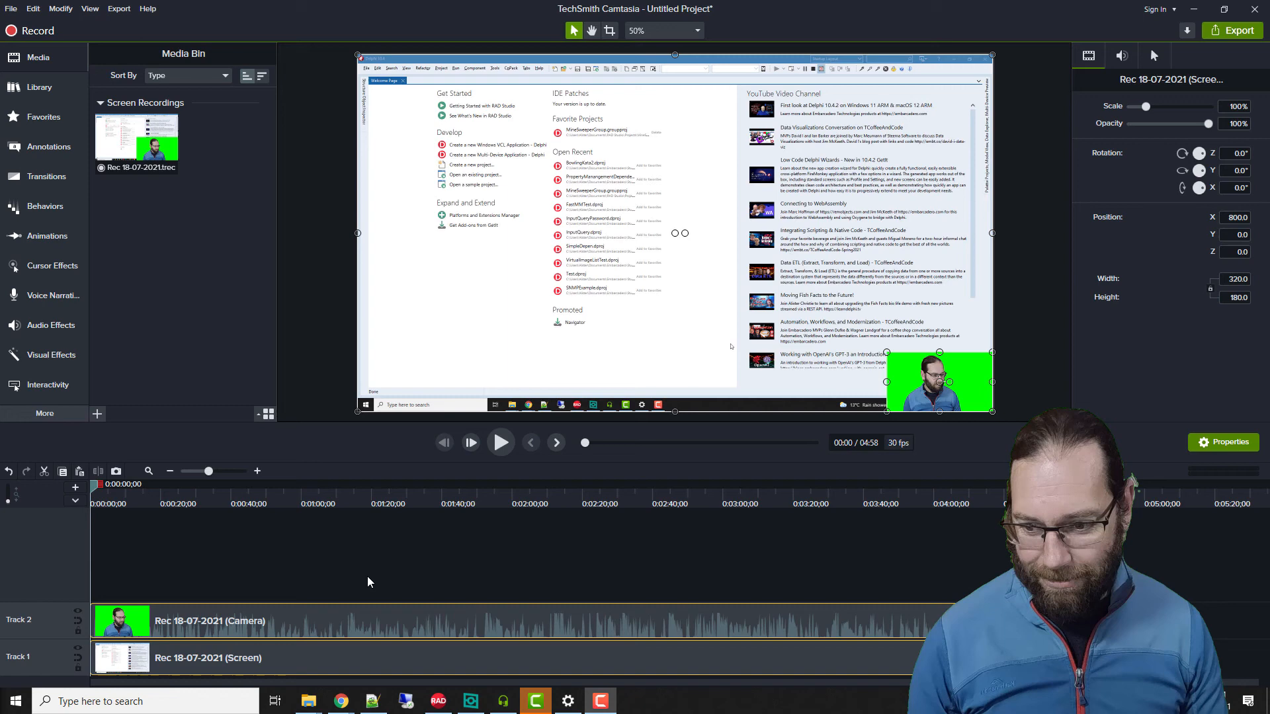
pyautogui.moveTo(663, 352)
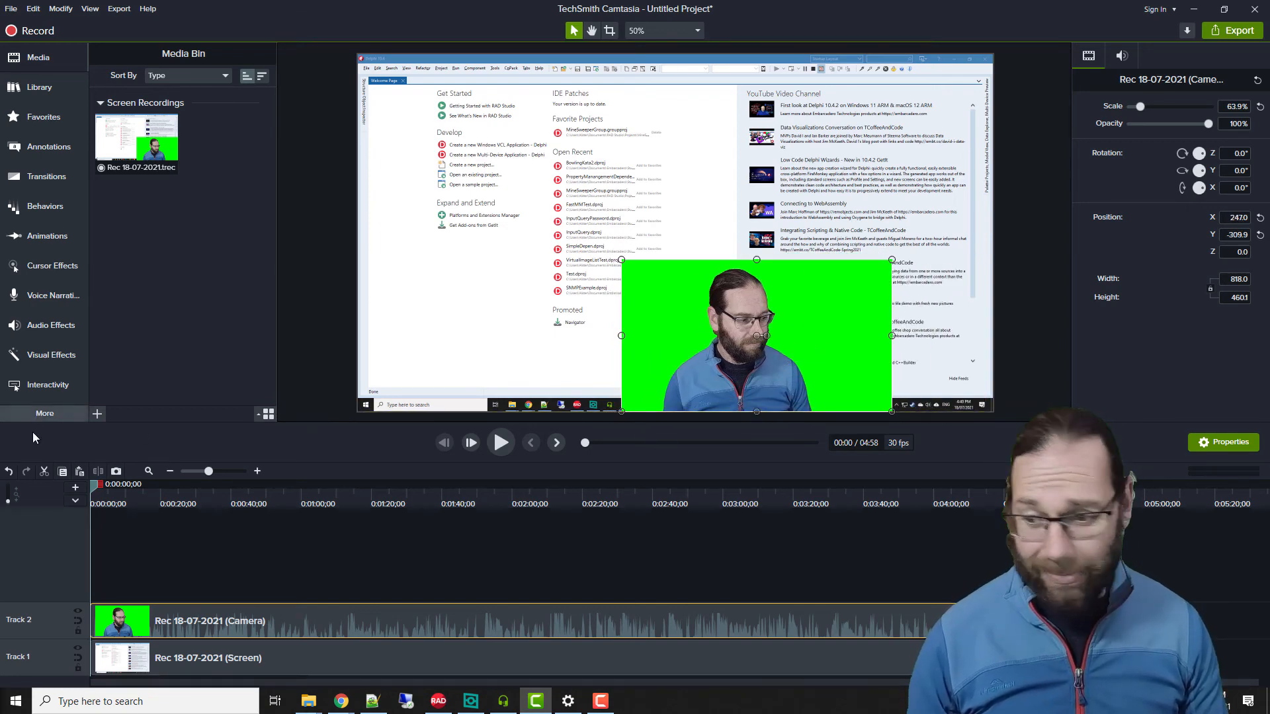
pyautogui.moveTo(46, 176)
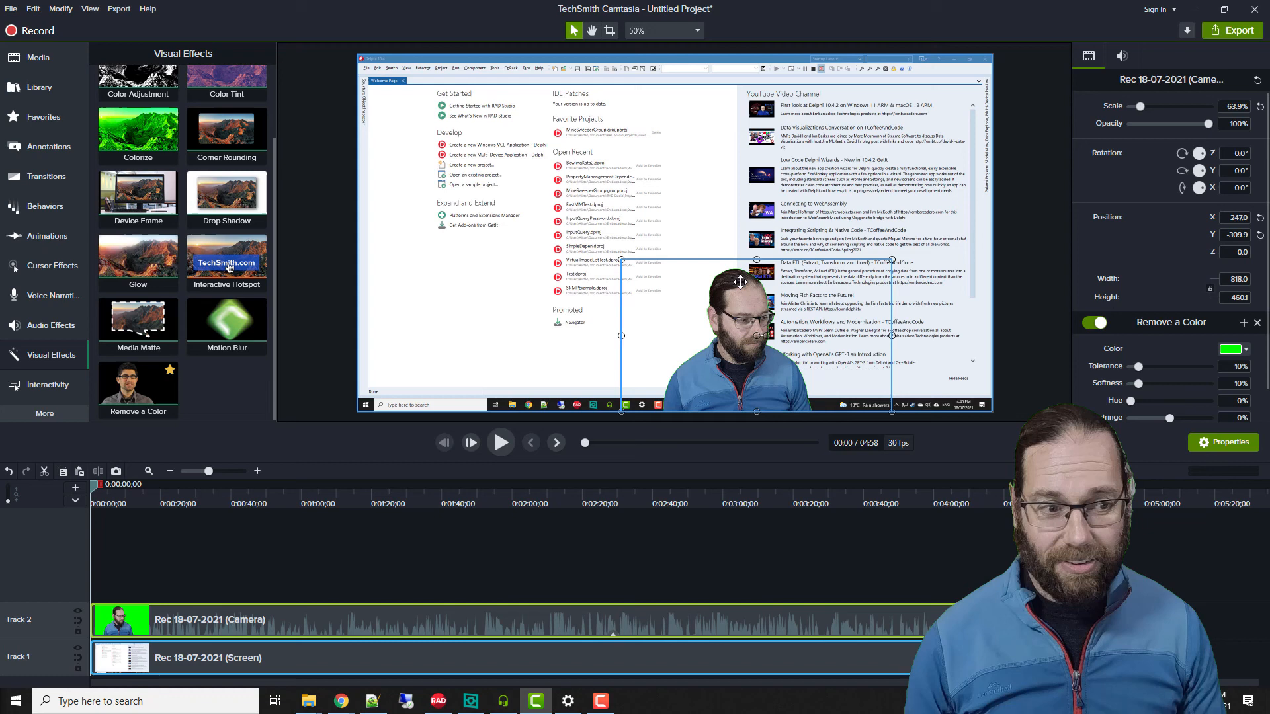
# - Raise the Remove a Color tolerance to 36% and move the playhead to about three minutes
pyautogui.moveTo(1140, 365); pyautogui.dragTo(1156, 366)
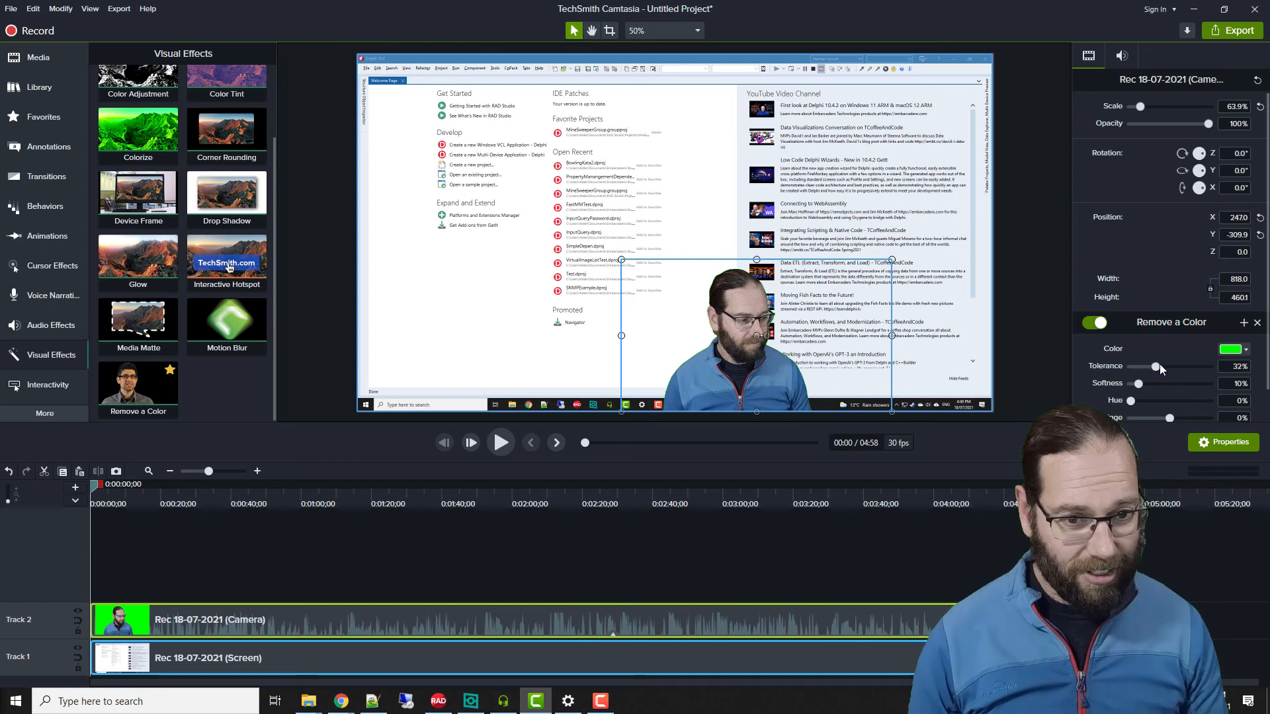
pyautogui.moveTo(1155, 365); pyautogui.dragTo(1159, 365)
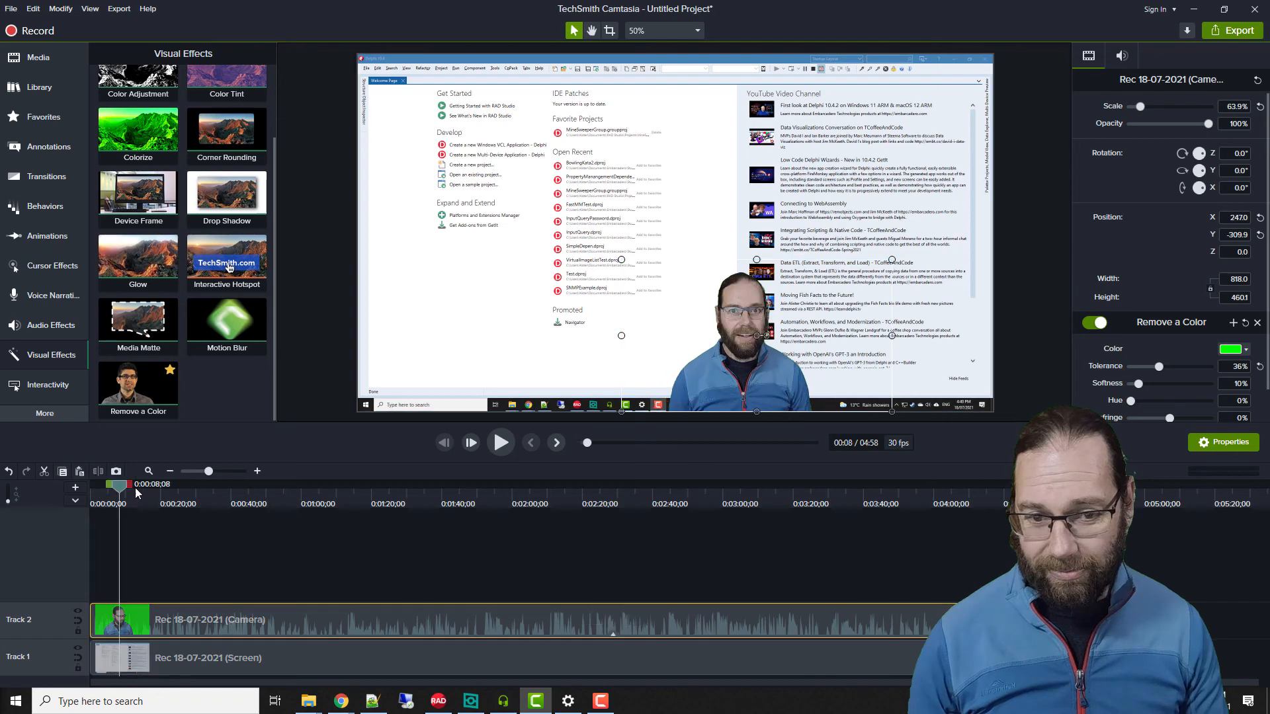
pyautogui.click(743, 484)
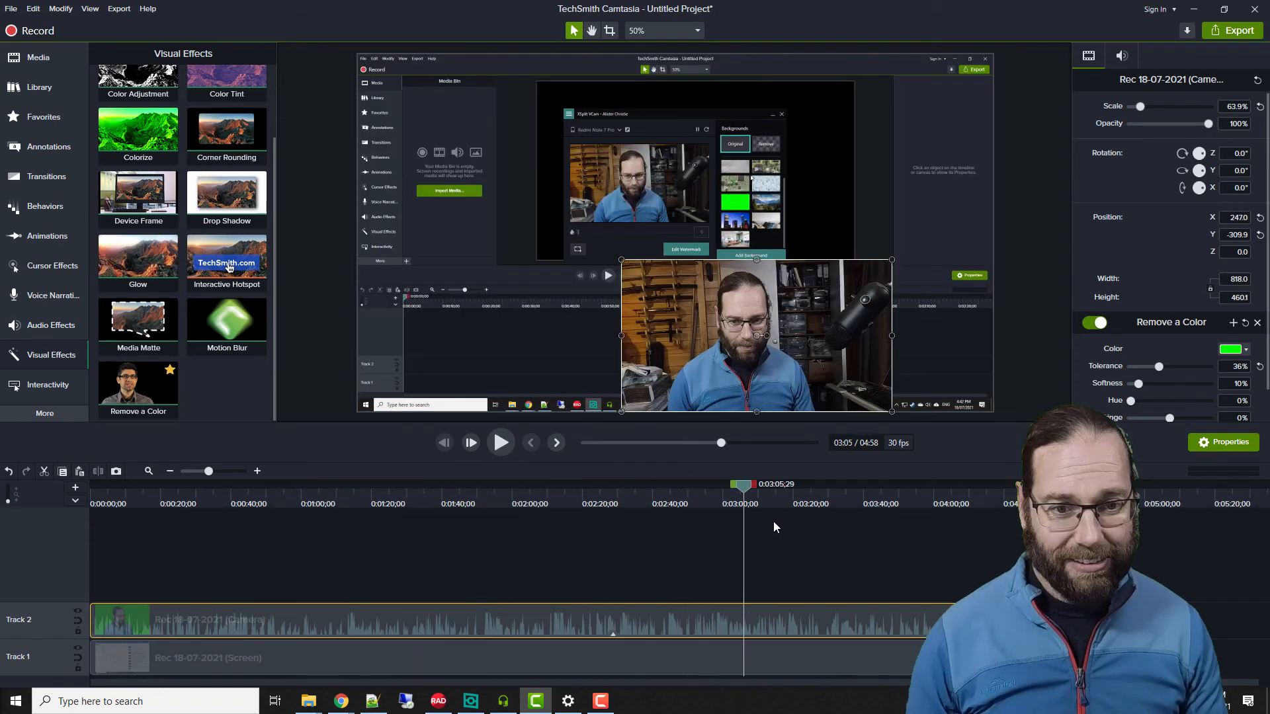